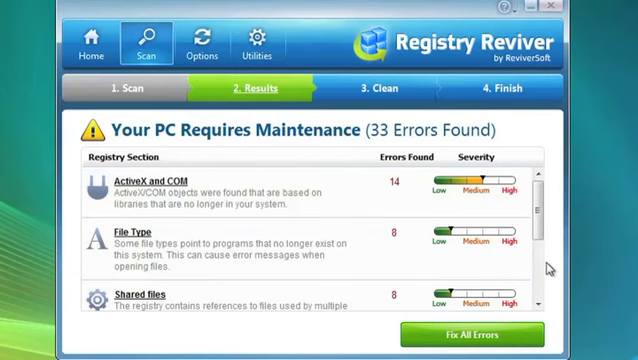
# - Scroll the scan setup showing 13 of 16 registry areas chosen
pyautogui.scroll(-3)
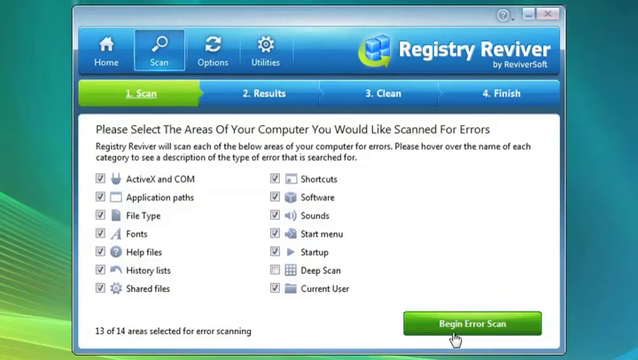
# - Run the error scan on the chosen areas, turning up 33 errors
pyautogui.click(484, 324)
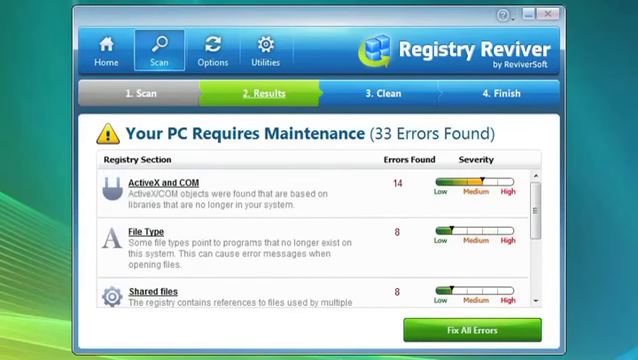
pyautogui.moveTo(494, 332)
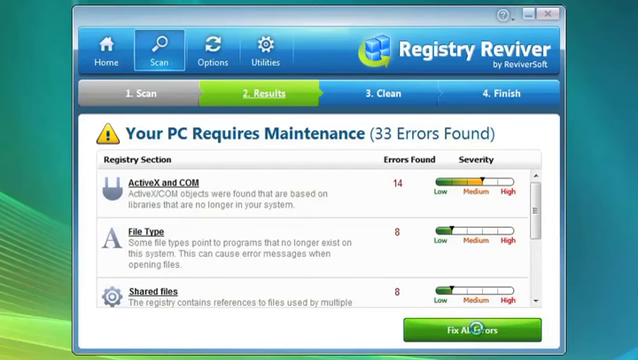
# - Fix all 33 errors, leaving 0 remaining, and finish to close the window
pyautogui.click(496, 332)
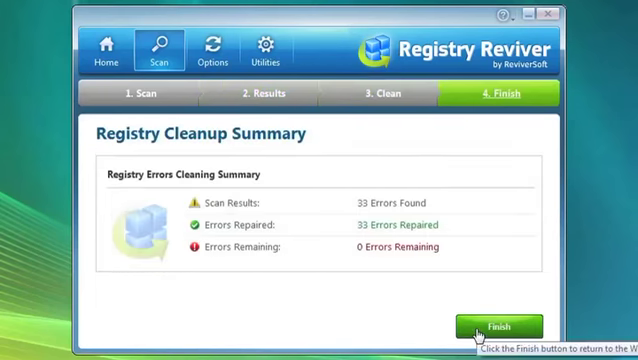
pyautogui.click(498, 324)
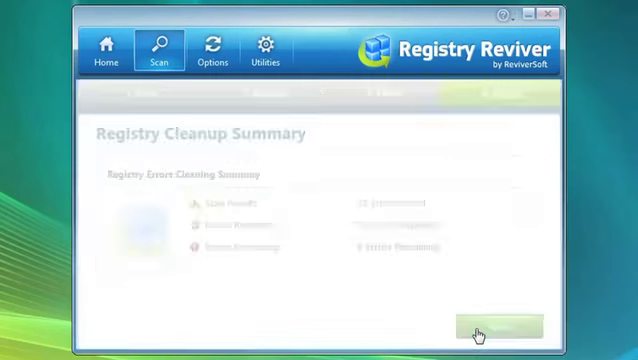